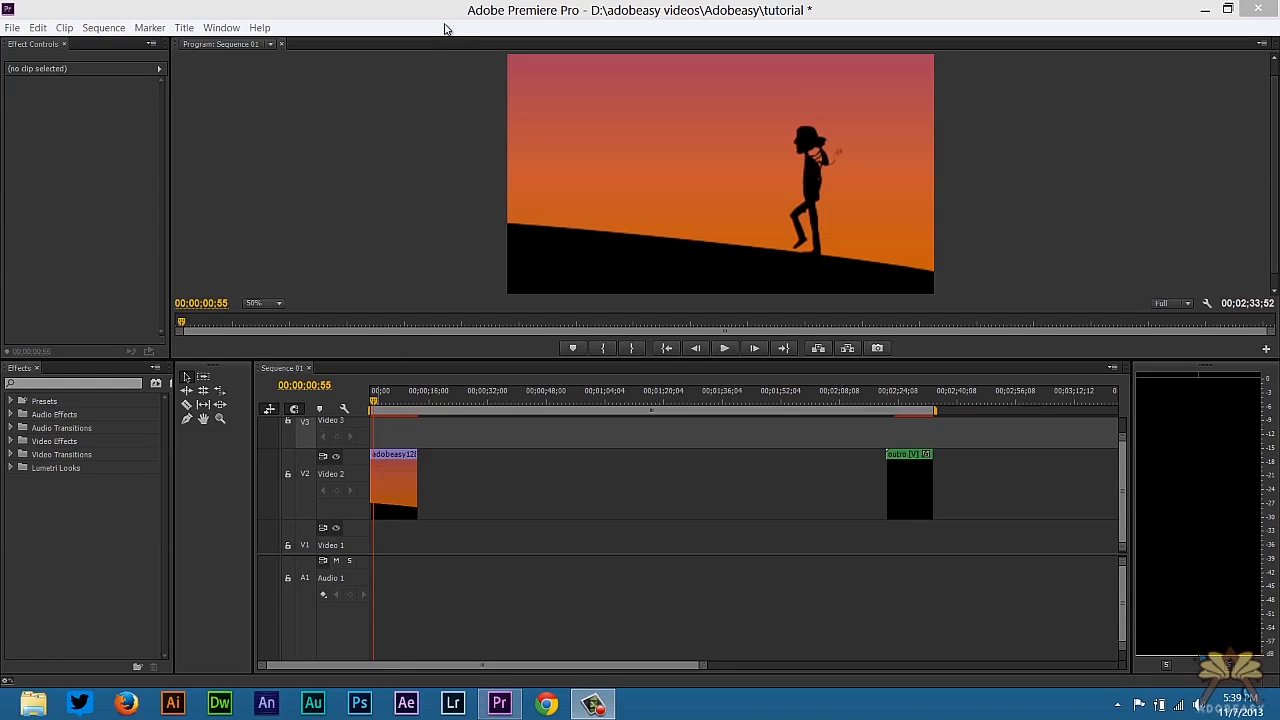
- Cue the playhead to about 00;00;07;05 in the adobeasy clip, showing the cartoon face
click(396, 404)
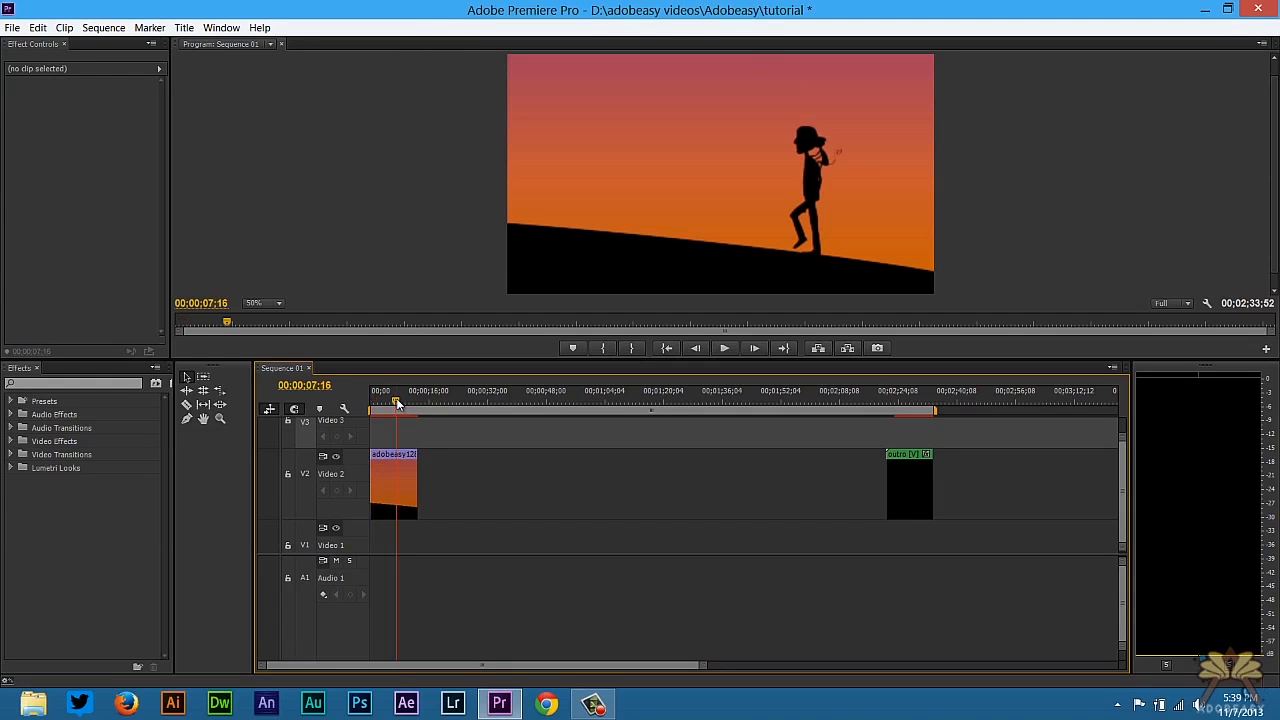
click(396, 404)
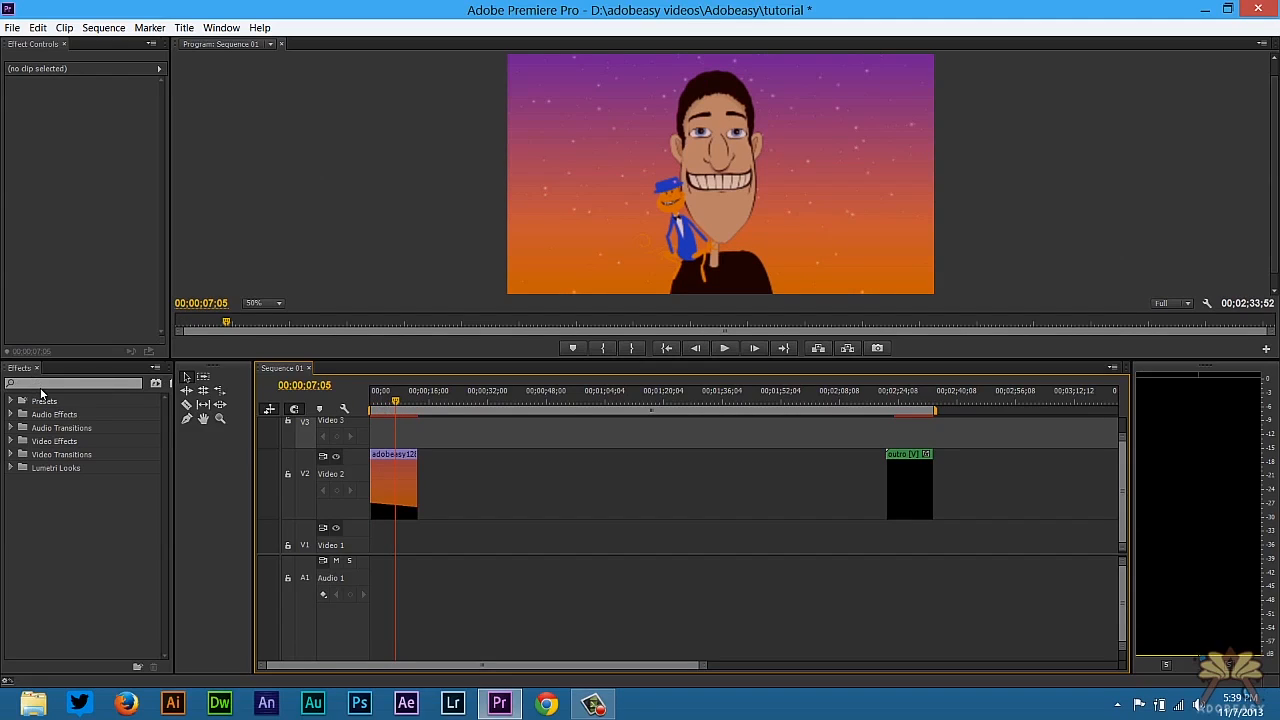
mouse_move(30, 420)
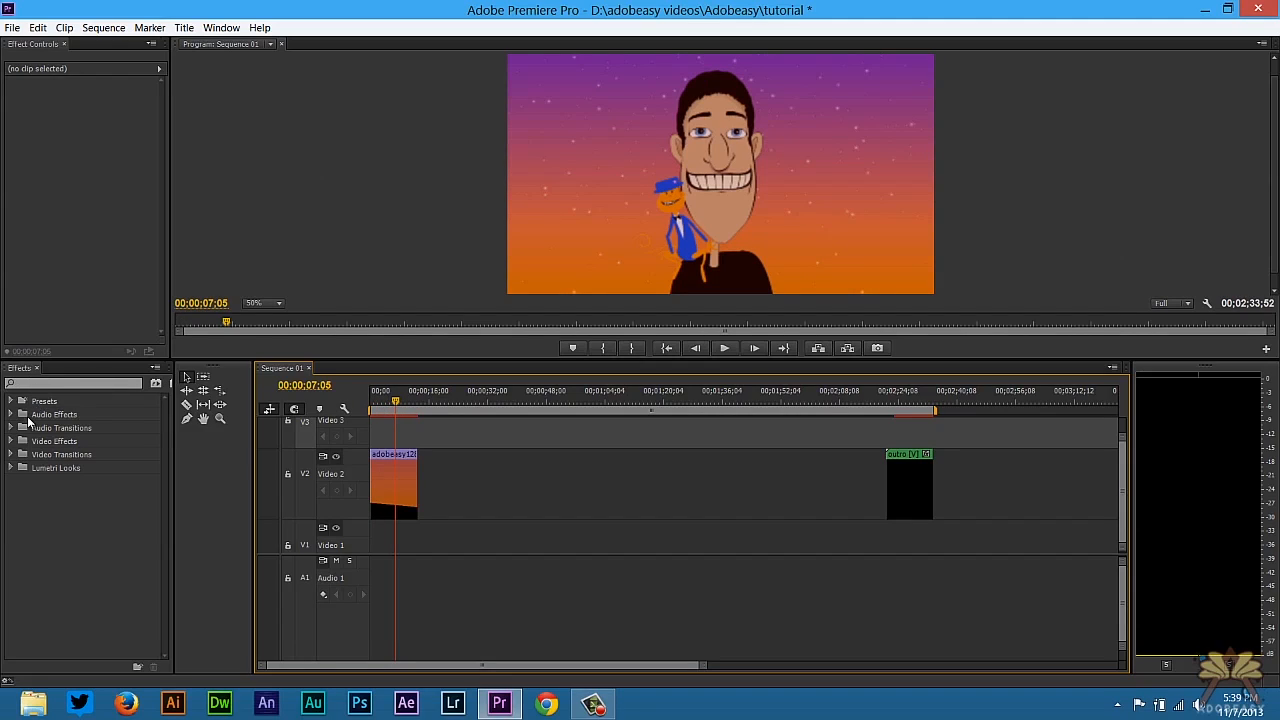
click(22, 428)
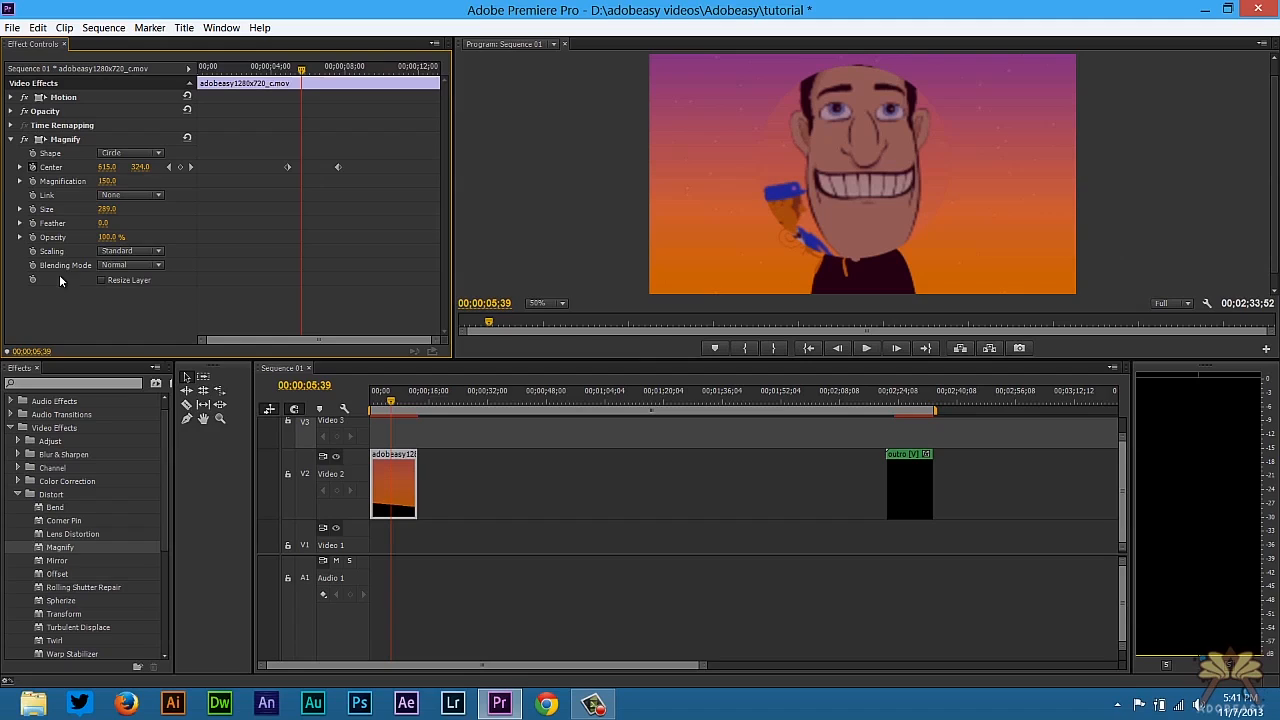
- Set Magnify's Blending Mode to Screen, try the Square shape, then restore Circle
click(130, 264)
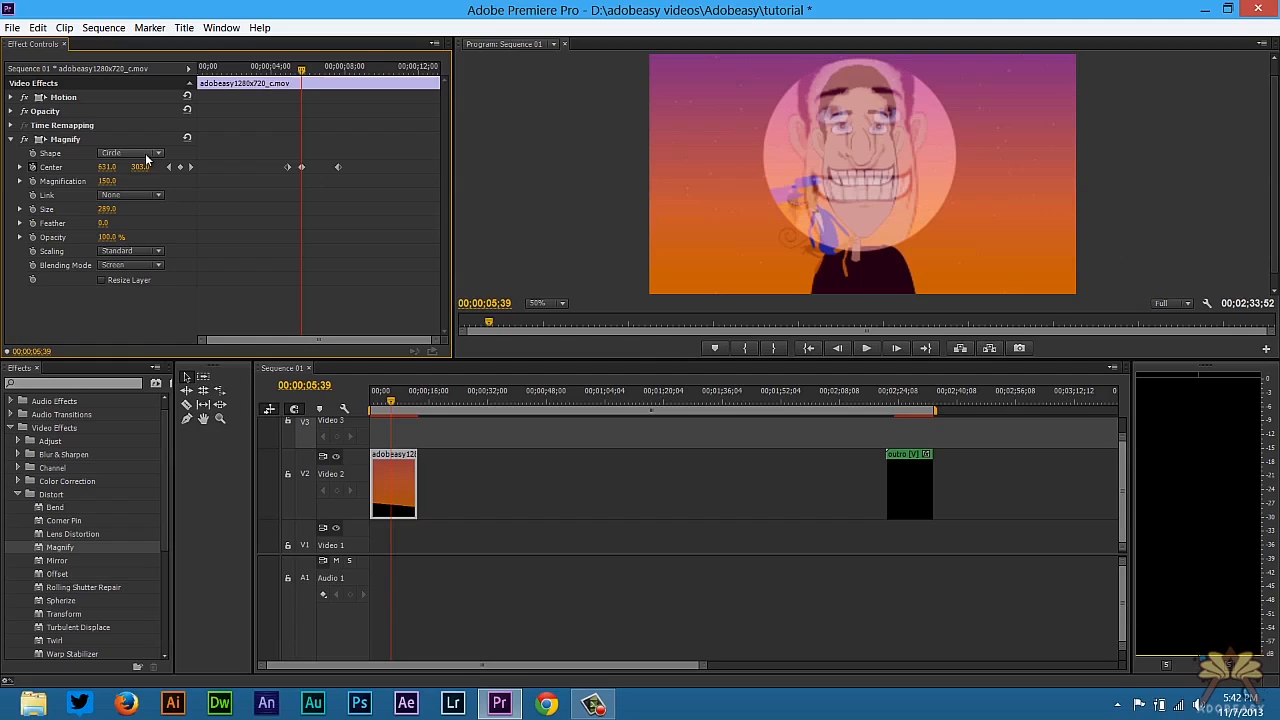
click(136, 184)
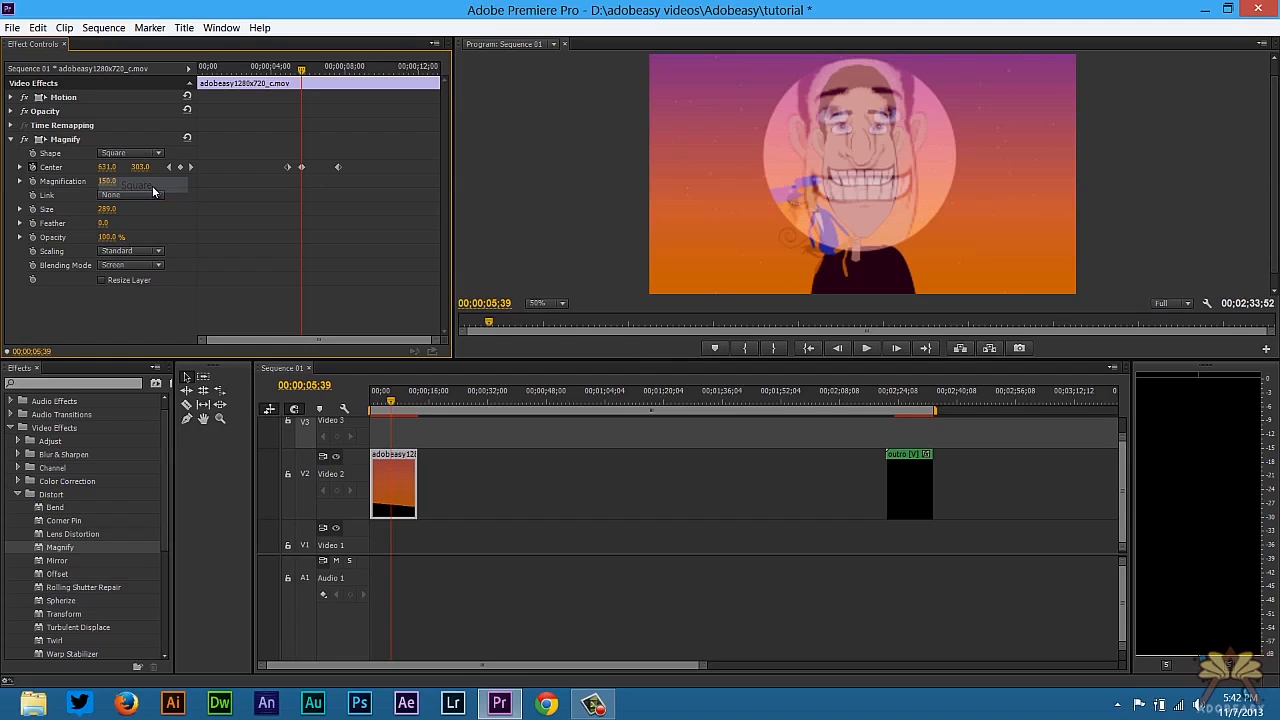
click(130, 152)
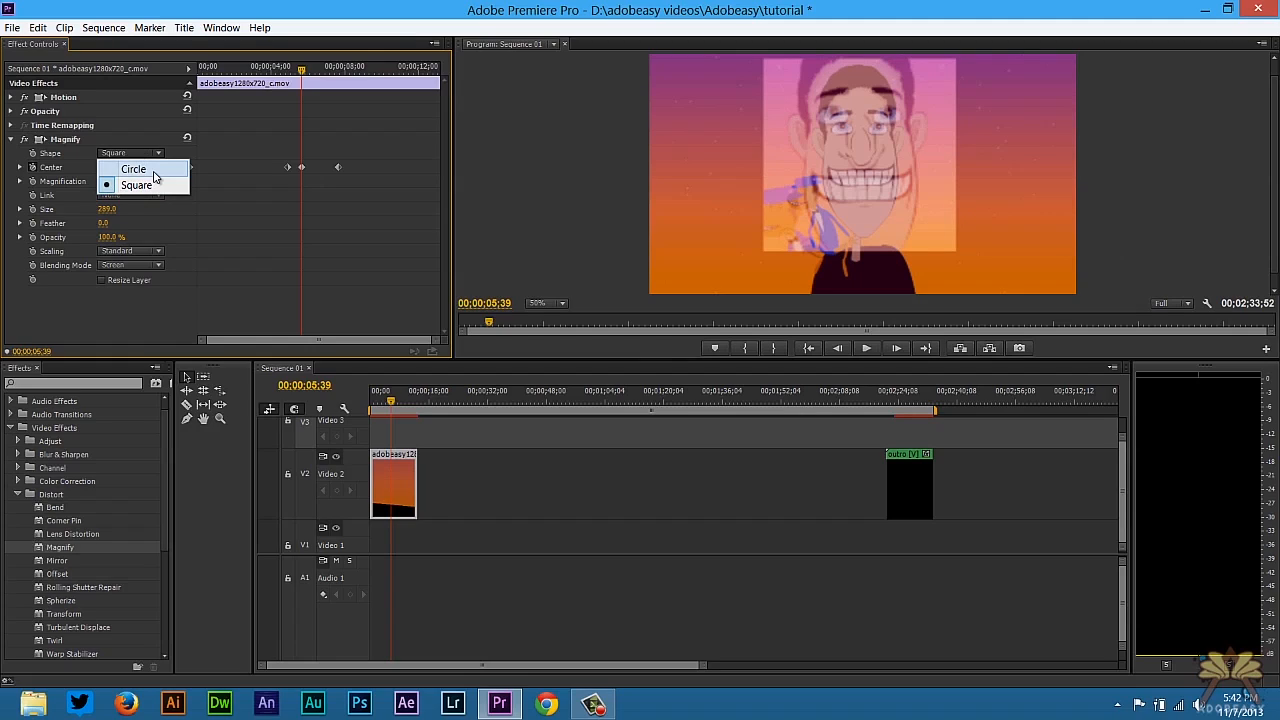
click(132, 168)
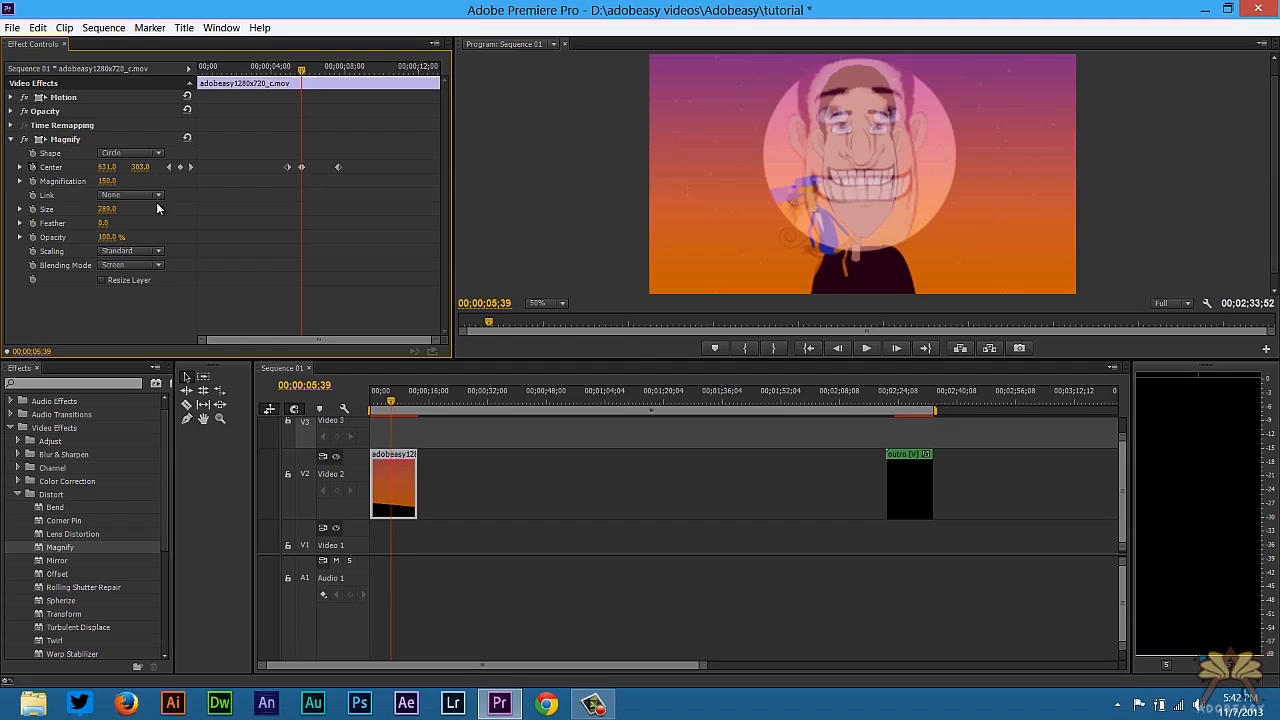